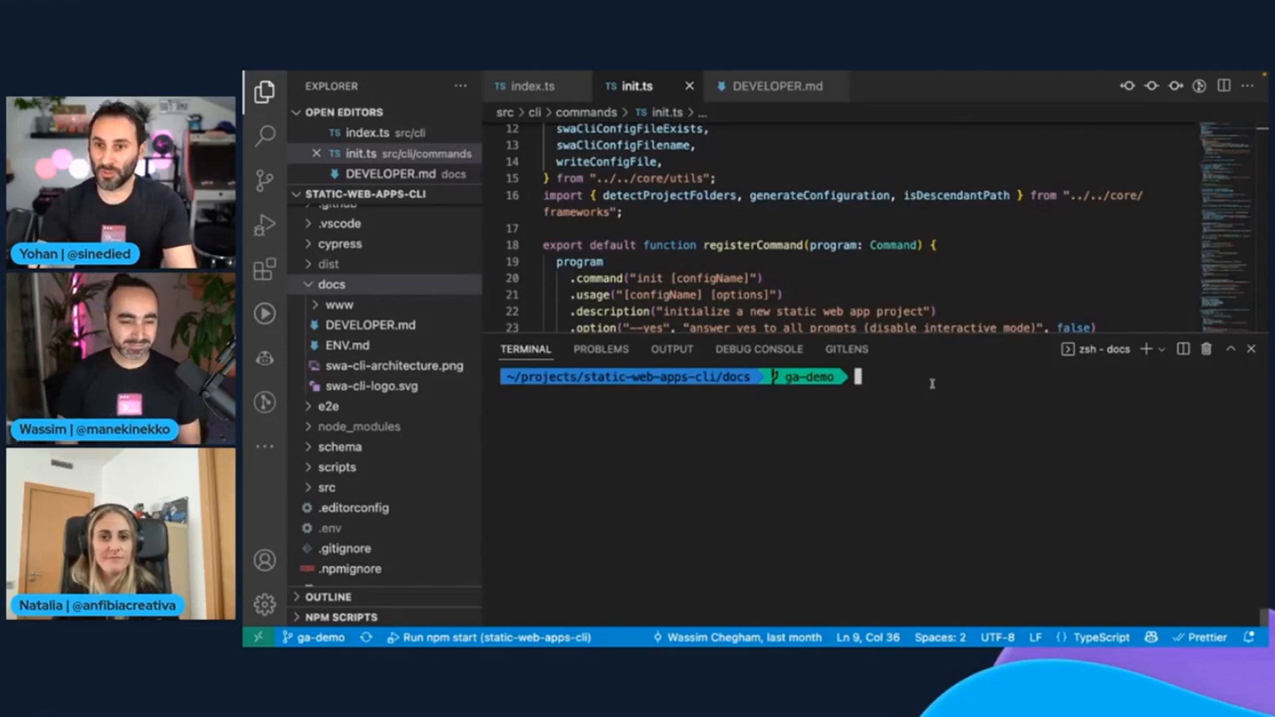
# Step: Run swa init and accept 'docs' as the configuration name
pyautogui.write('swa init')
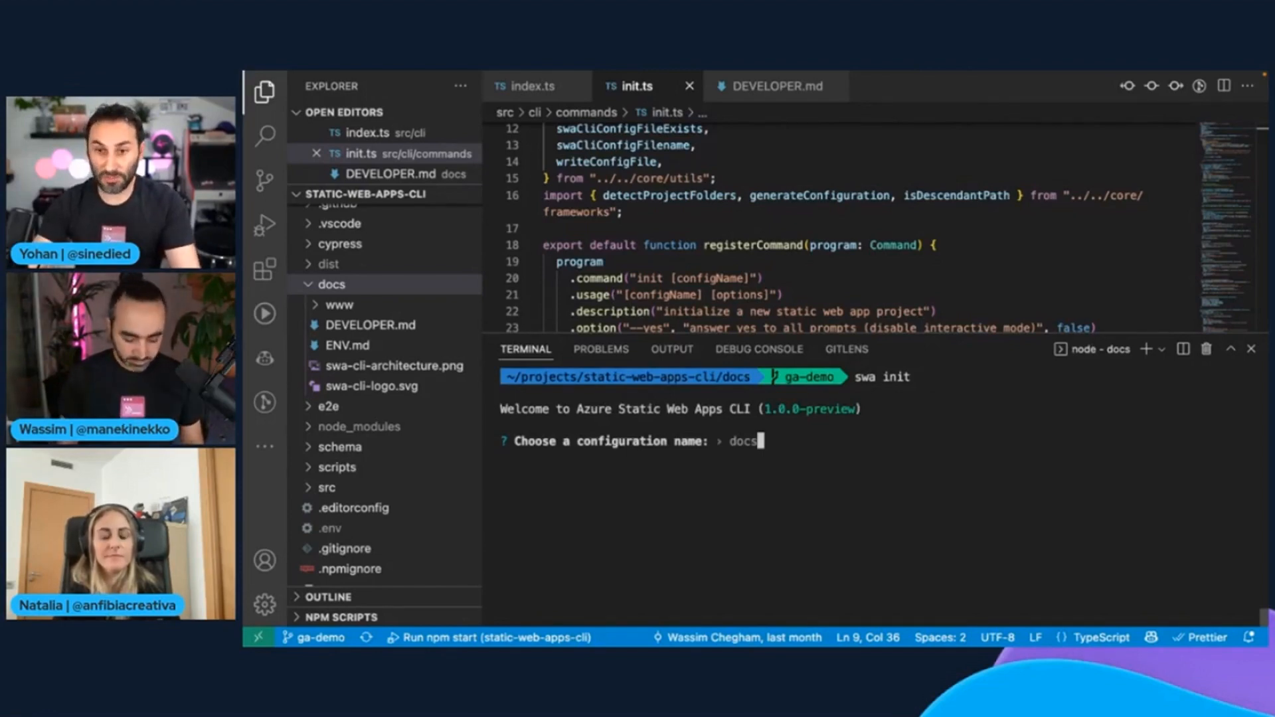
pyautogui.press('enter')
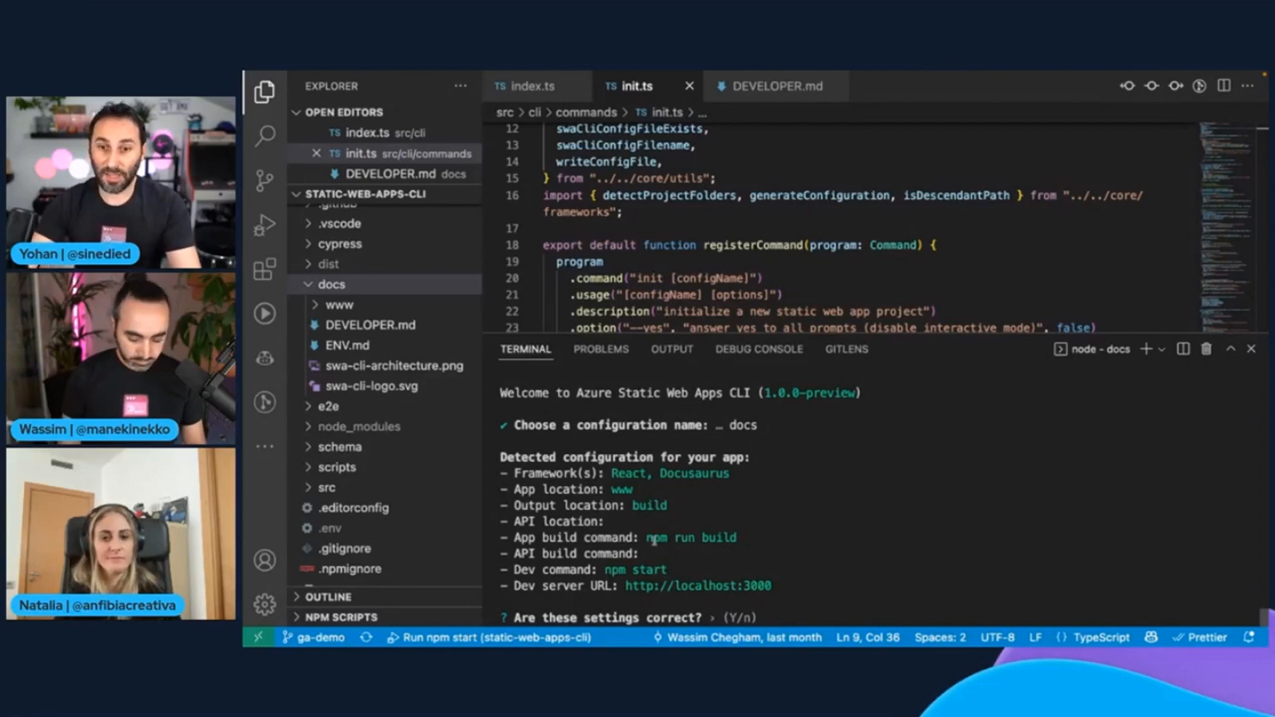
# Step: Confirm the detected settings with 'yes' to save swa-cli.config.json
pyautogui.doubleClick(692, 537)
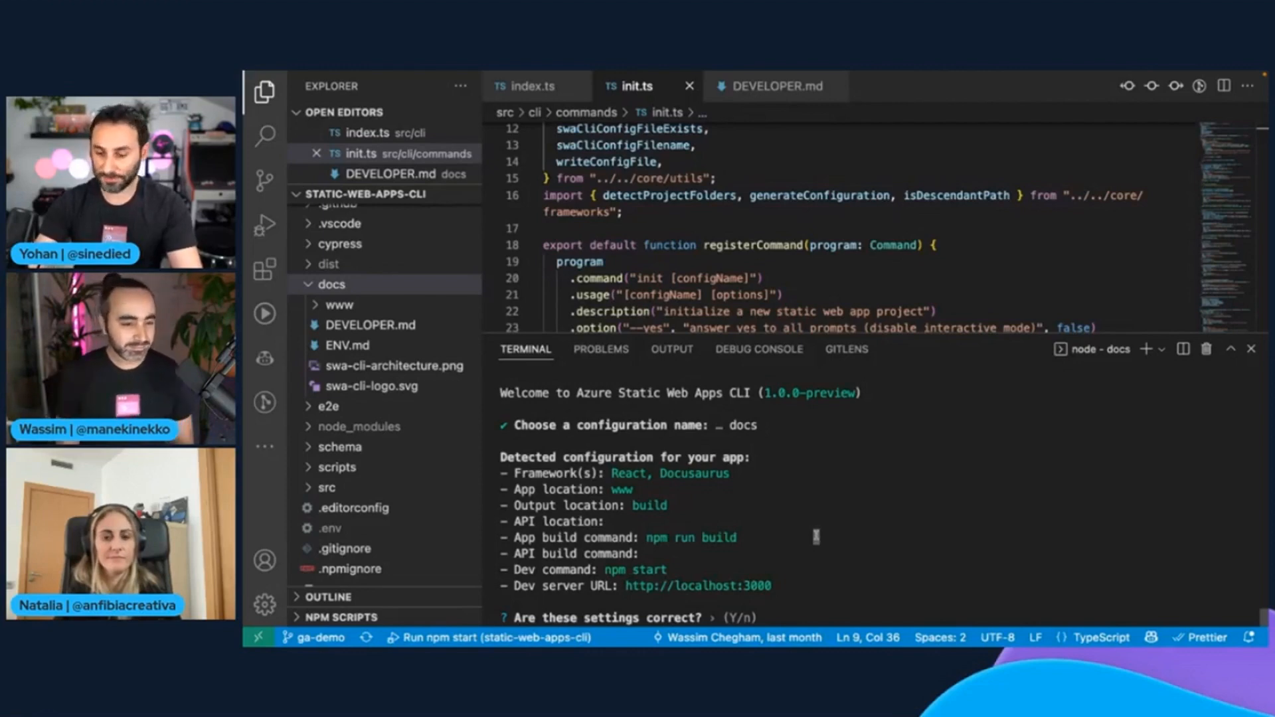
pyautogui.write('yes')
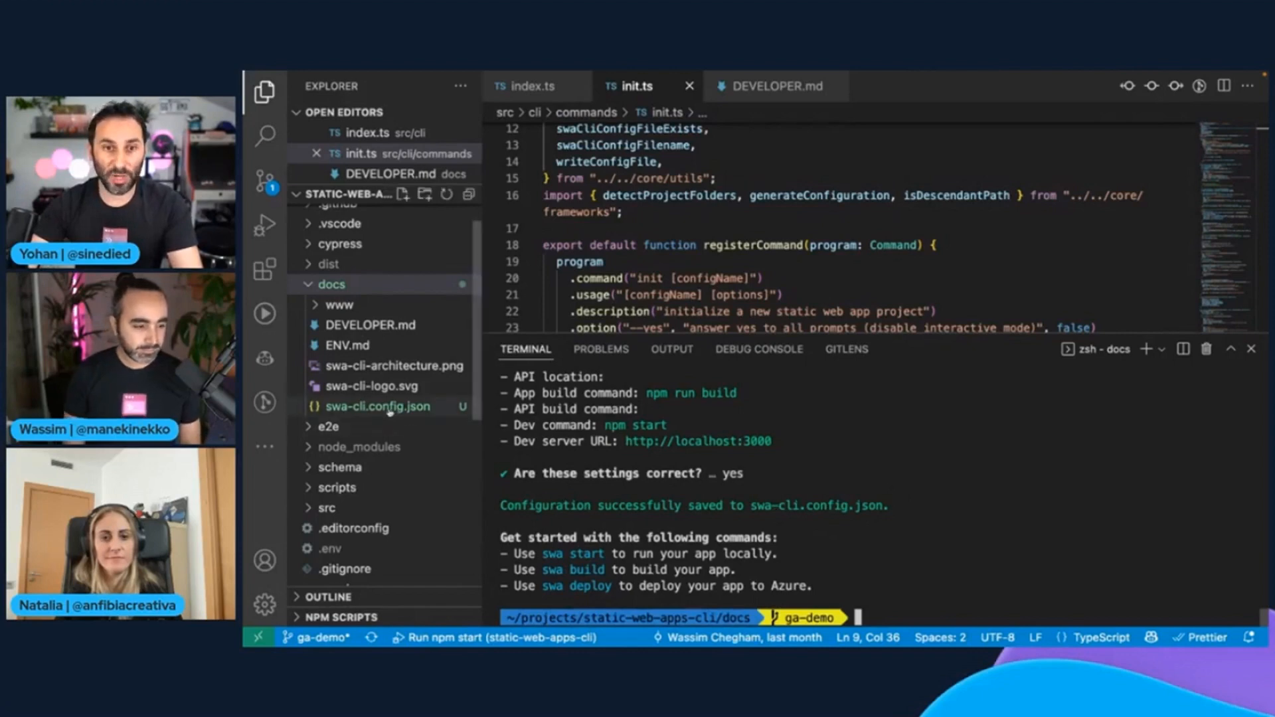
# Step: Open swa-cli.config.json from the docs folder in the Explorer
pyautogui.click(383, 407)
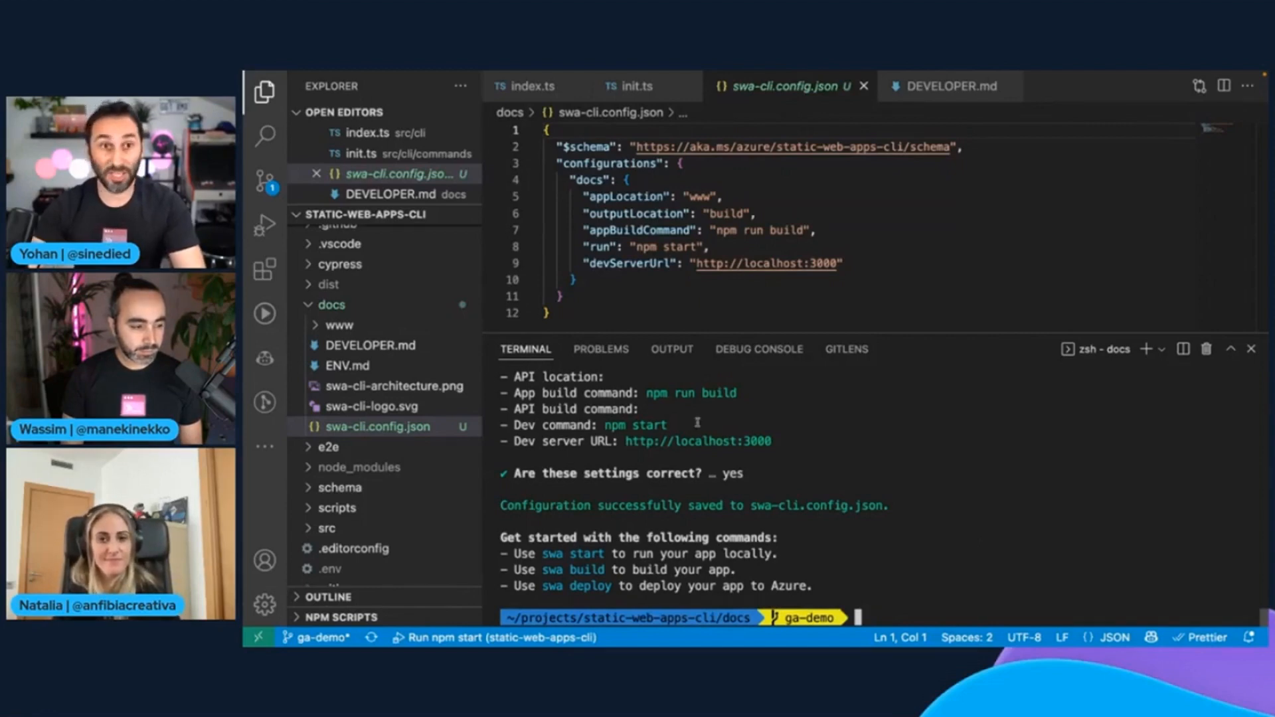
# Step: Commit swa-cli.config.json with the message 'chore: add config'
pyautogui.click(264, 183)
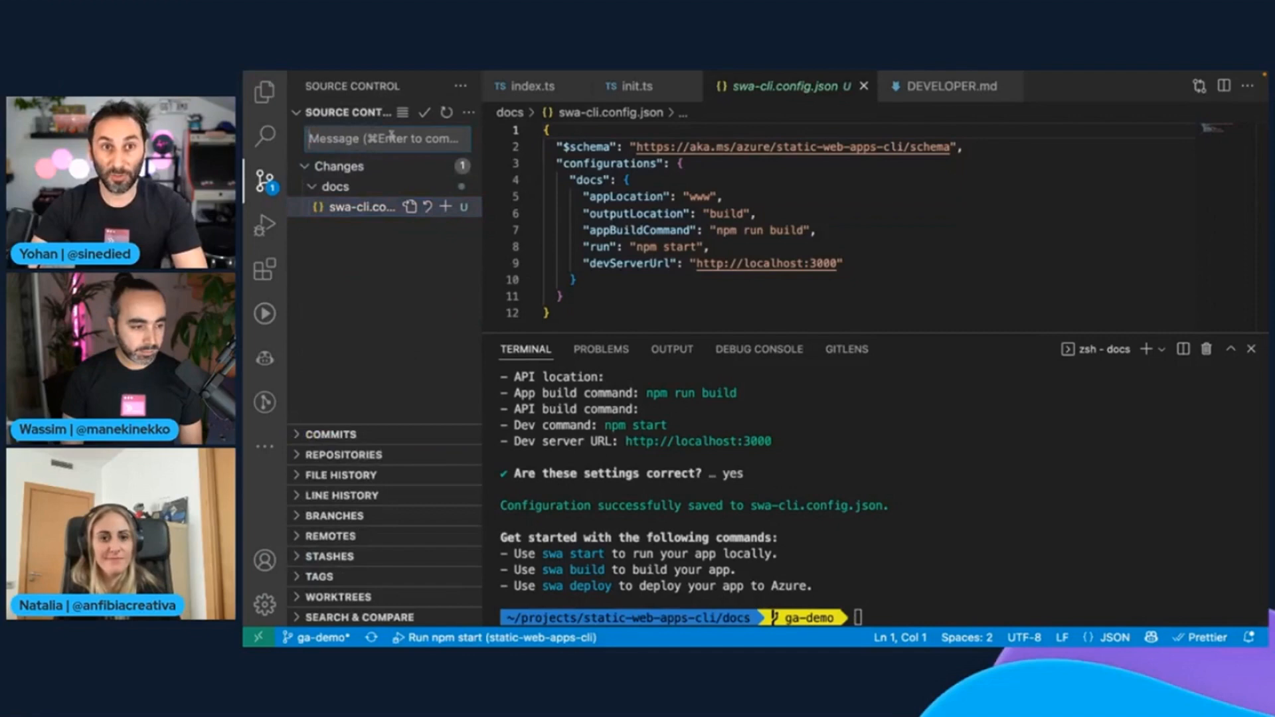
pyautogui.write('chore: add config')
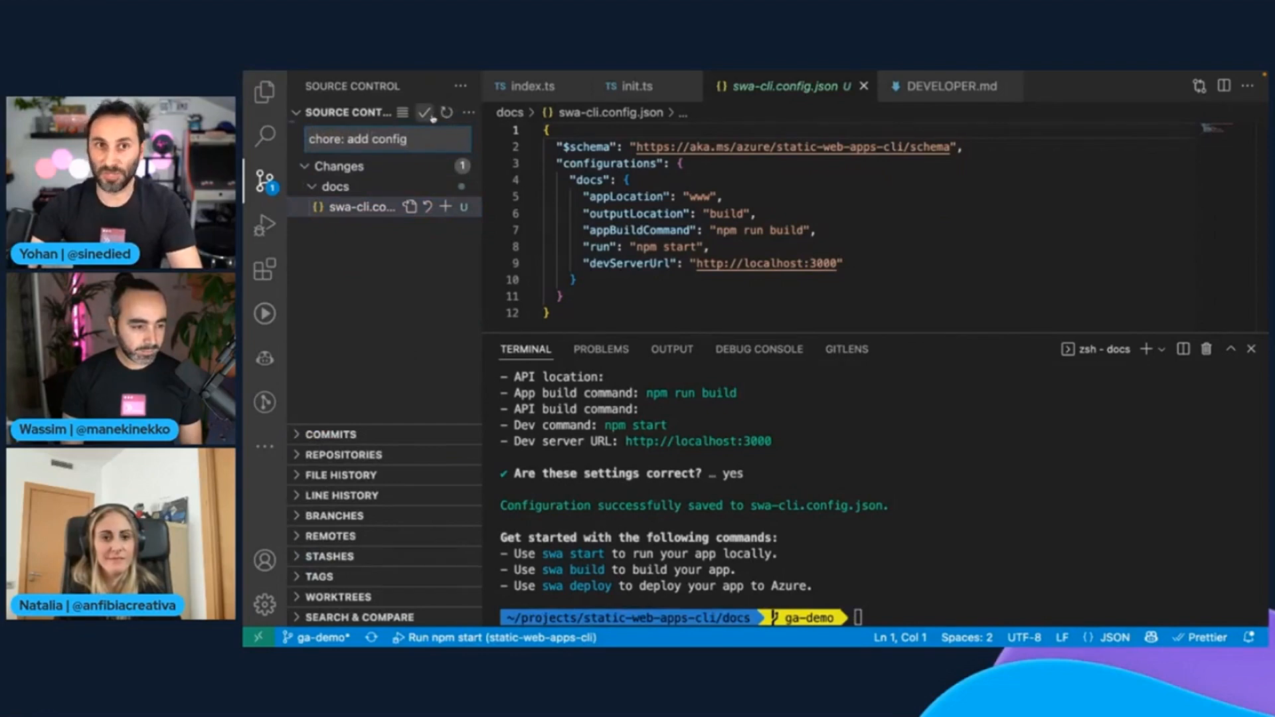
pyautogui.click(264, 92)
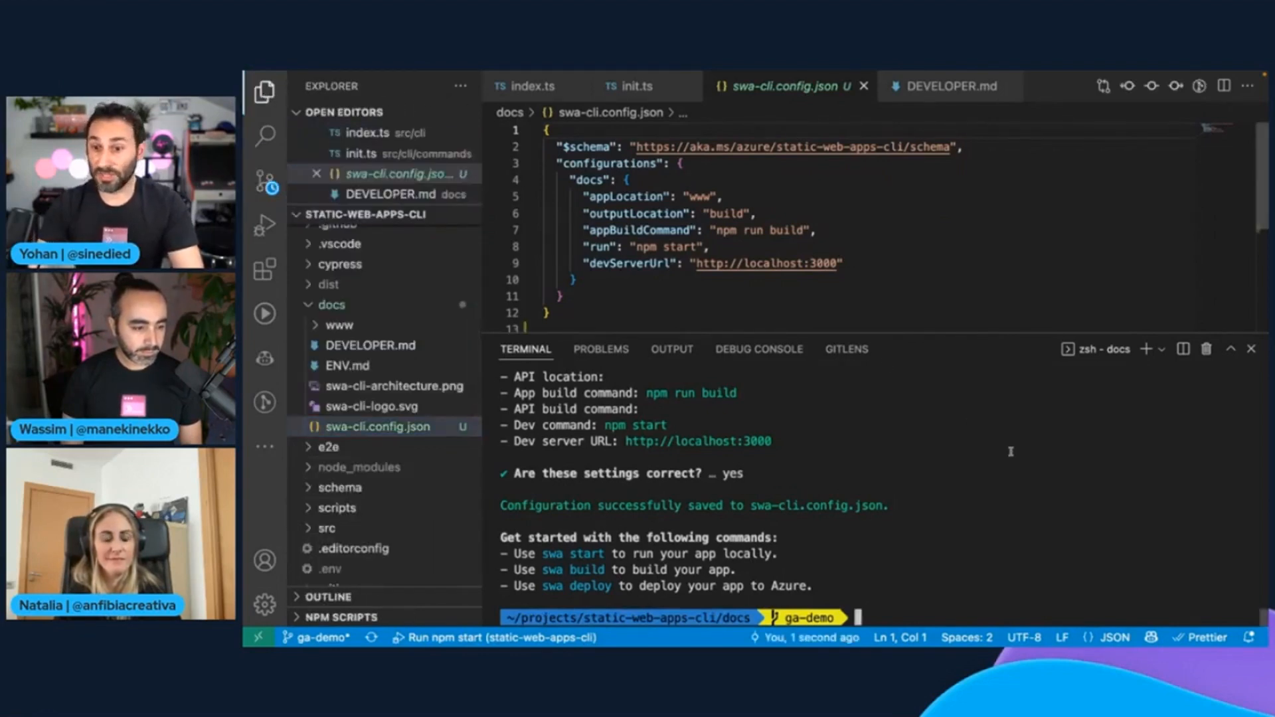
# Step: Run swa start to serve the docs locally, then stop it with Ctrl+C
pyautogui.write('saa')
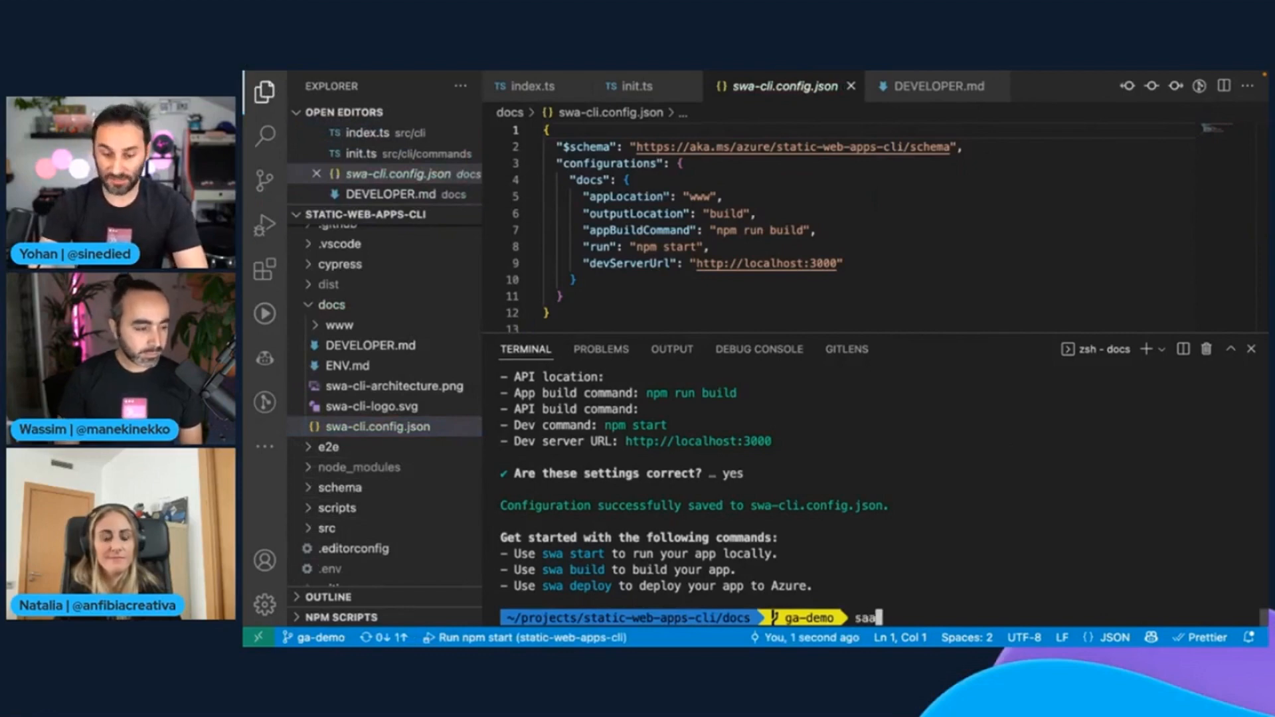
pyautogui.write('wa start')
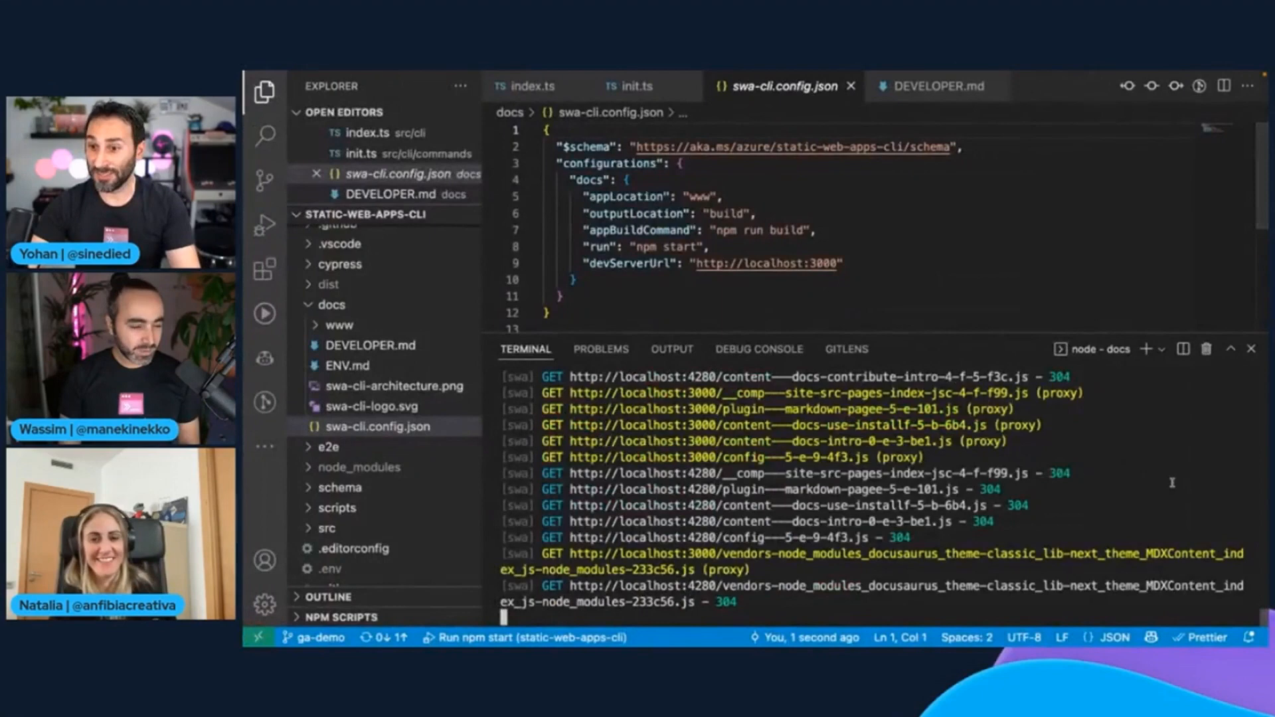
pyautogui.press('ctrl+c')
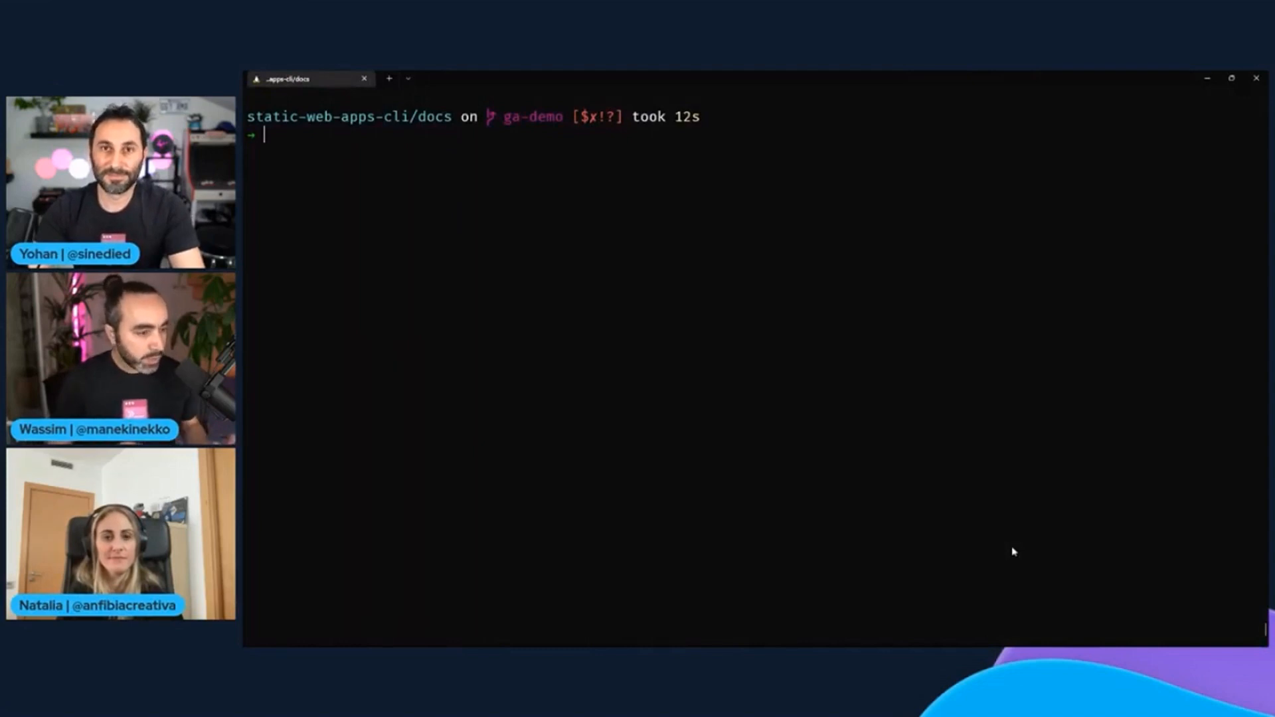
pyautogui.write('cat swa-cli.config.json')
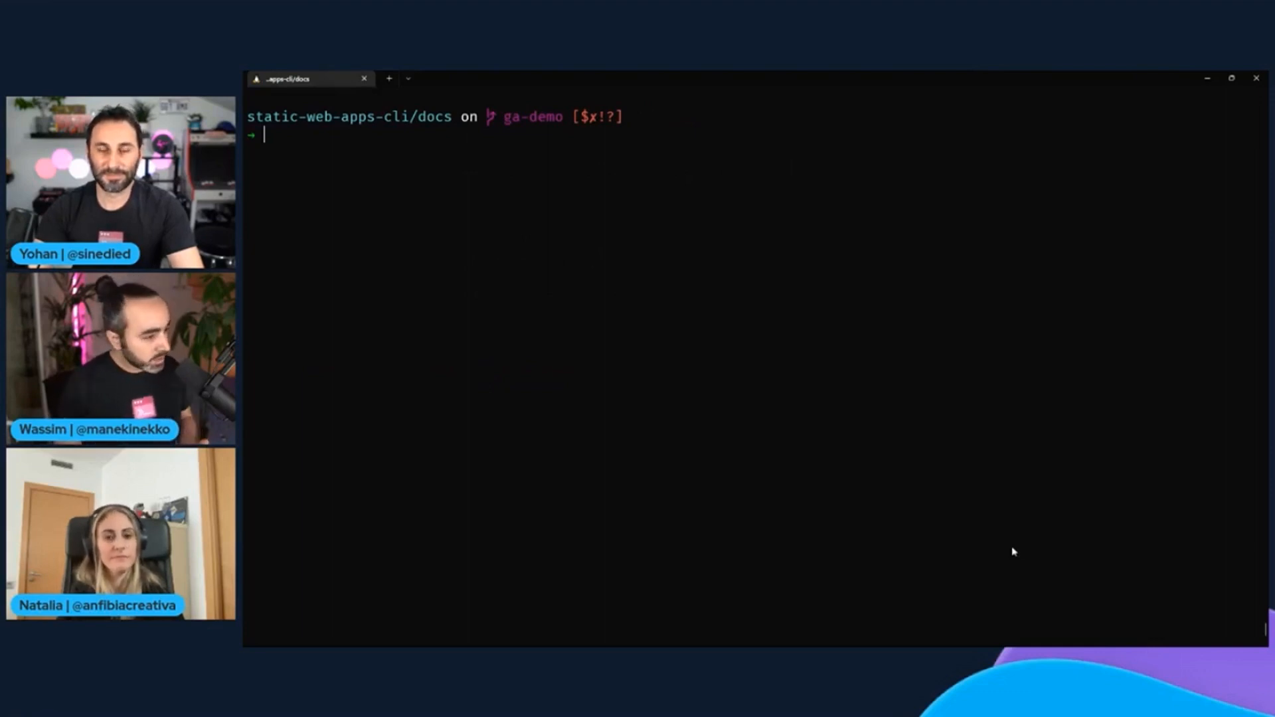
# Step: Run swa login to authenticate with Azure
pyautogui.write('swa login')
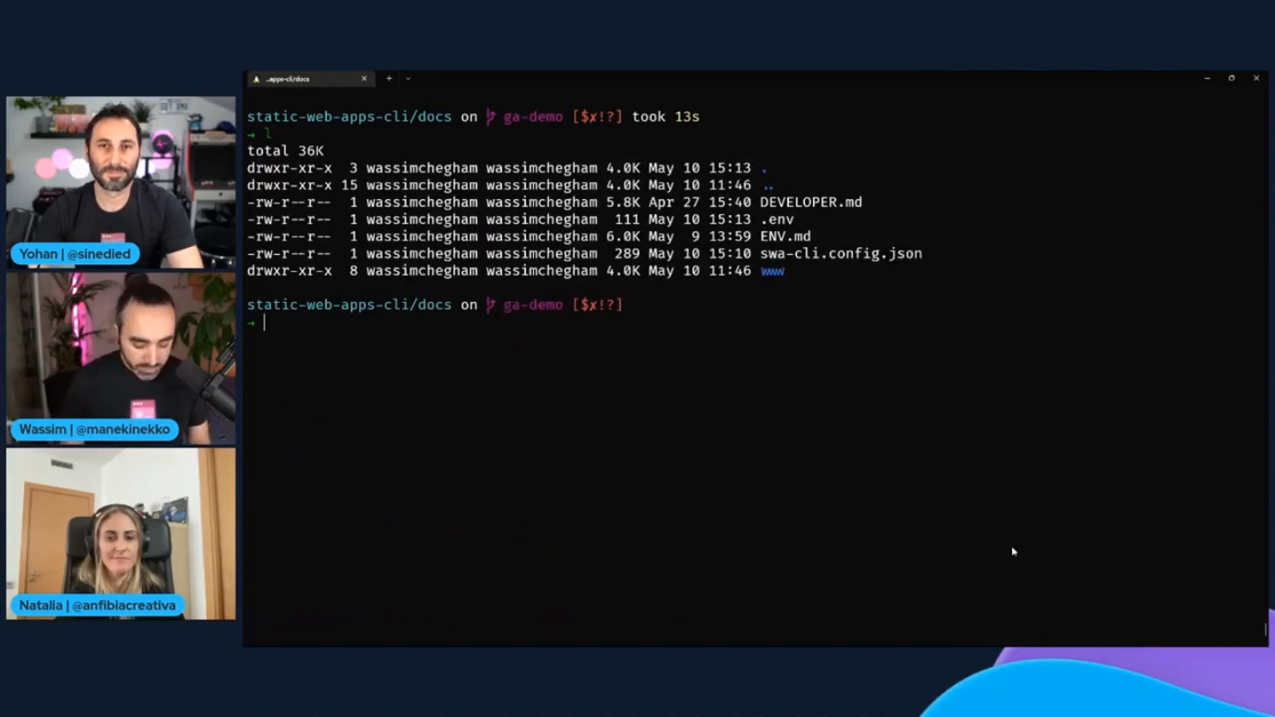
# Step: Run swa deploy and choose to create a new Static Web App
pyautogui.write('swa deploy')
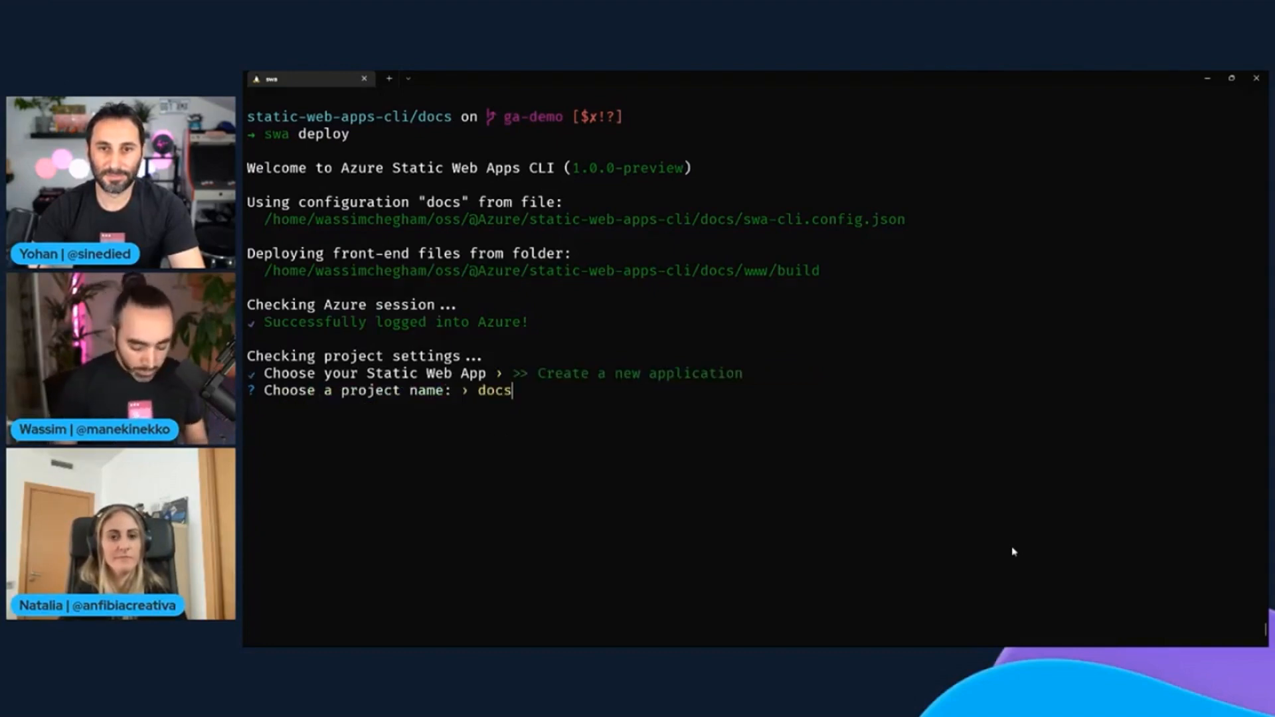
# Step: Enter 'swa-cli-docs' as the new project name to deploy to preview
pyautogui.write('swa-cli')
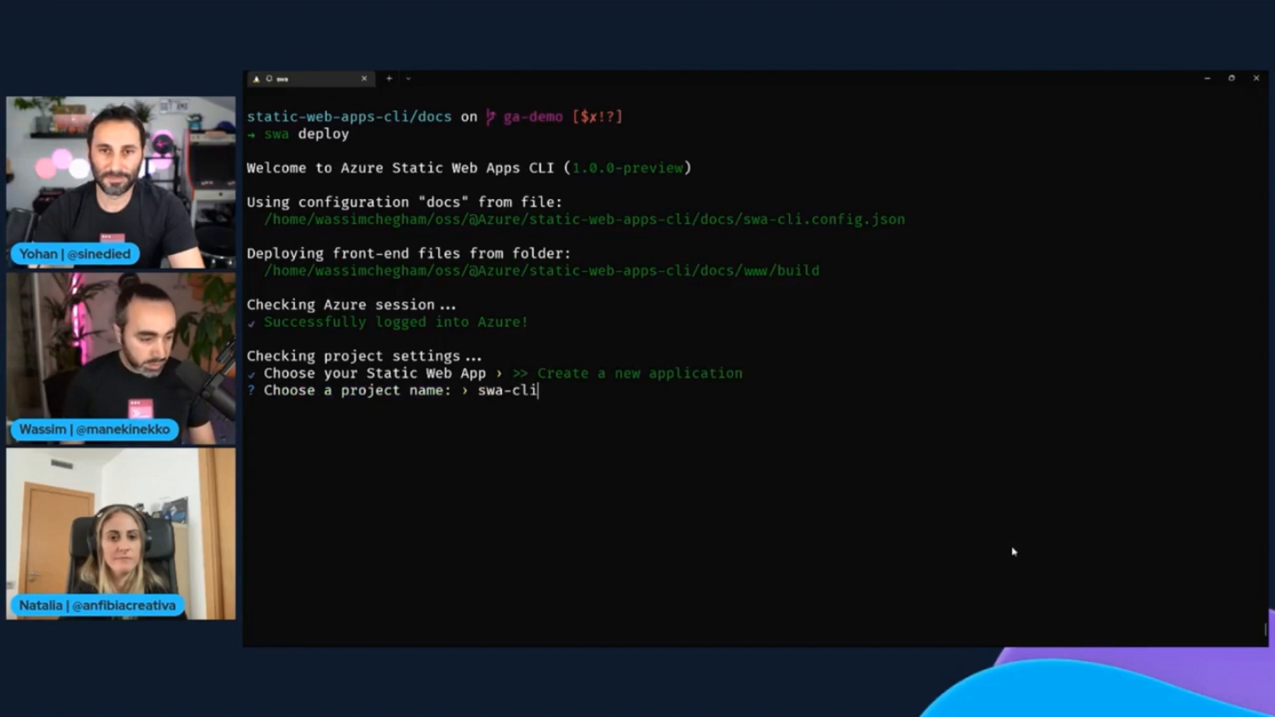
pyautogui.write('-doc')
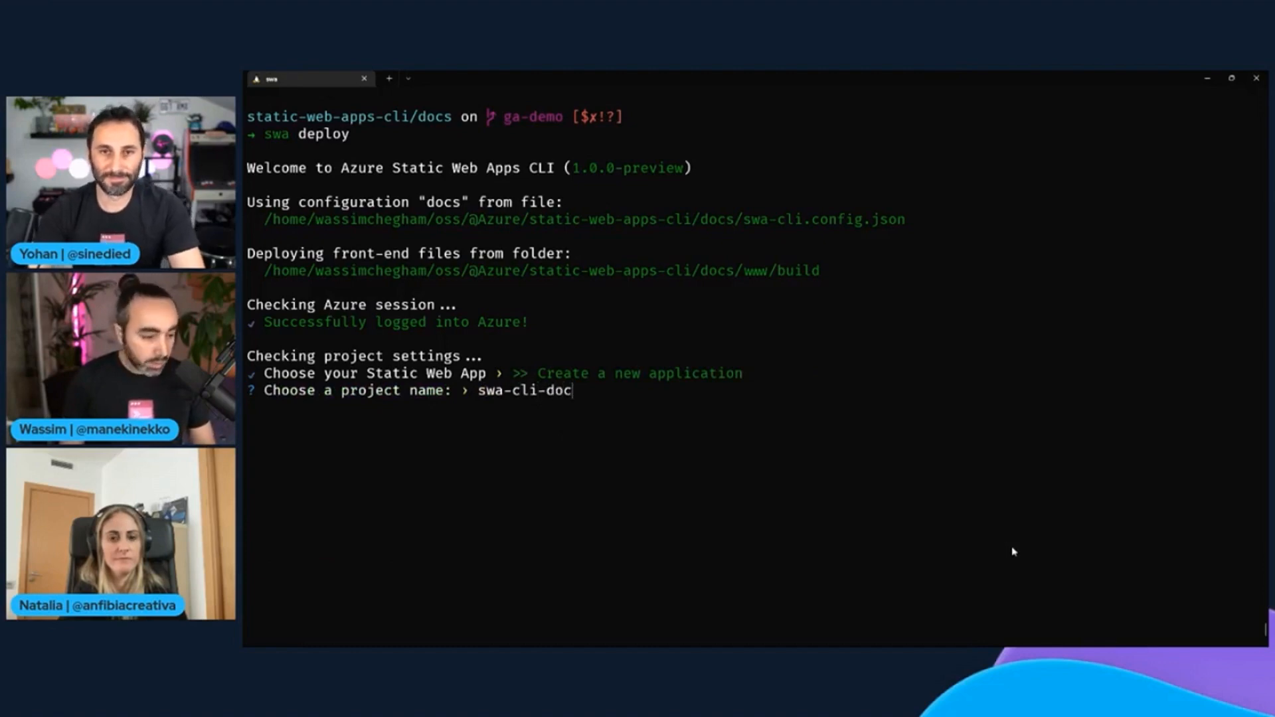
pyautogui.write('s')
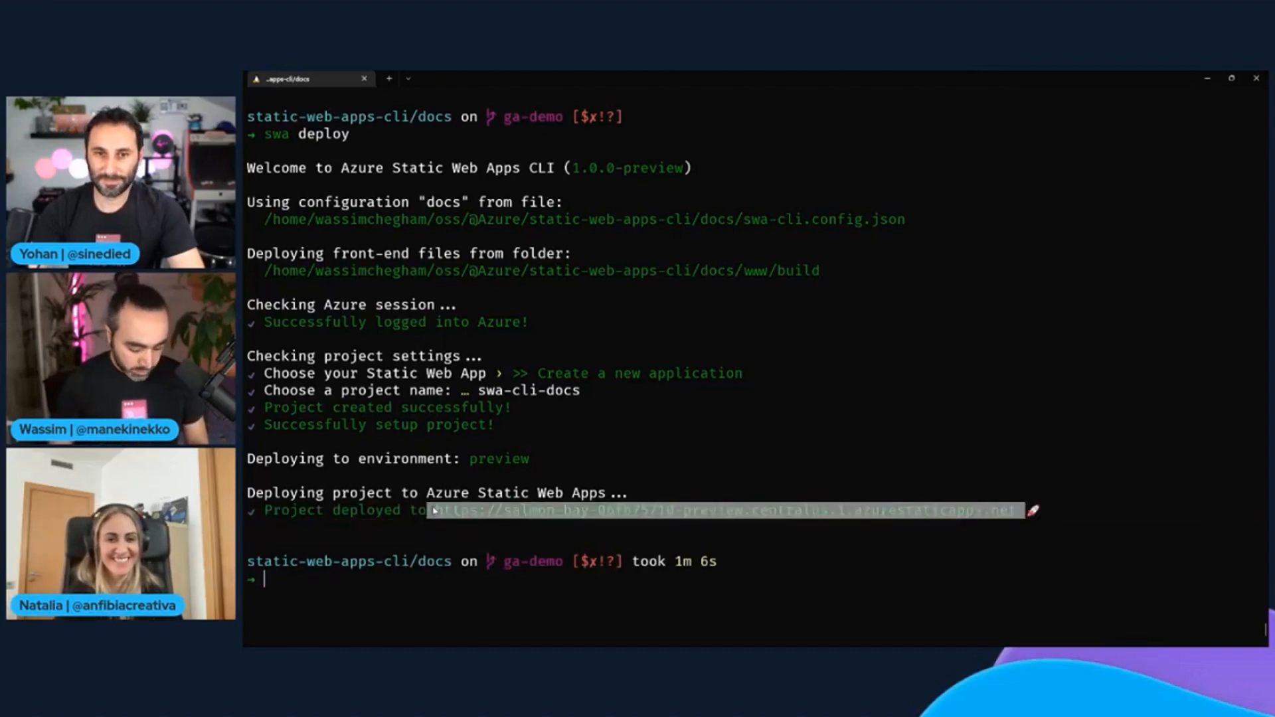
# Step: Open the deployed preview site URL from the terminal output
pyautogui.click(724, 511)
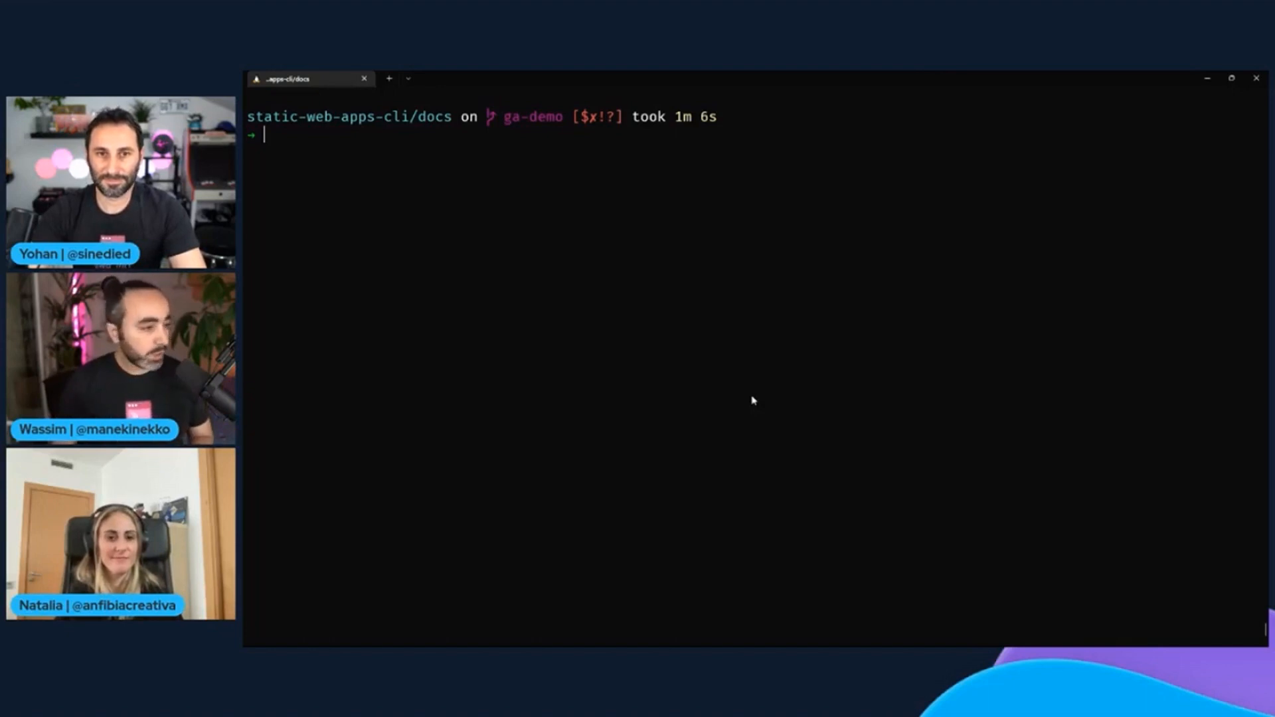
# Step: Run swa deploy to rebuild the docs and answer 'yes' to deploy now
pyautogui.write('swa deploy')
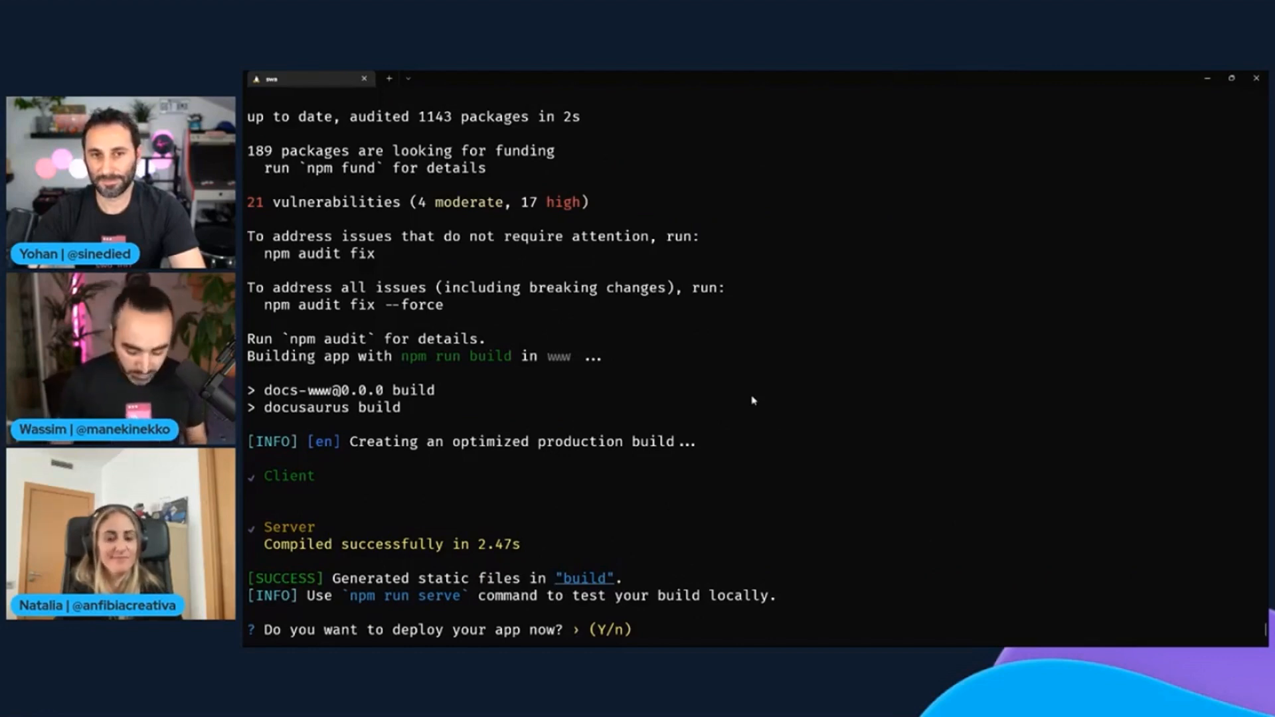
pyautogui.write('yes')
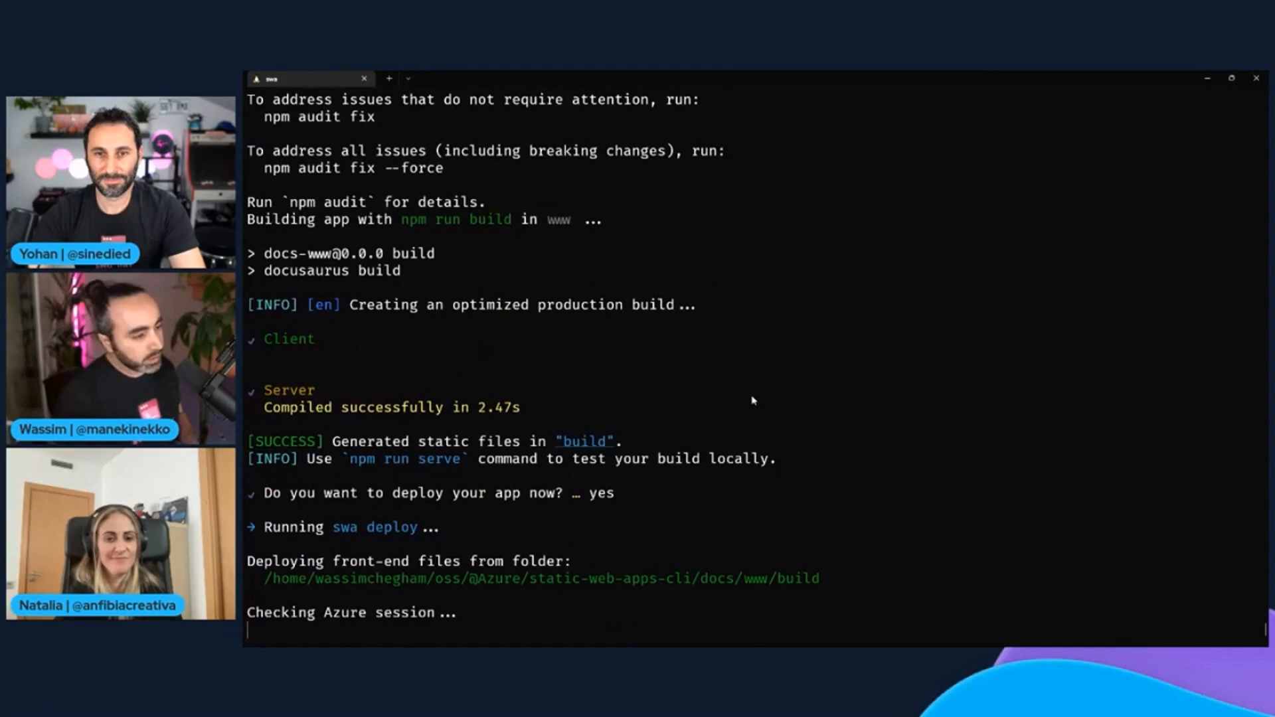